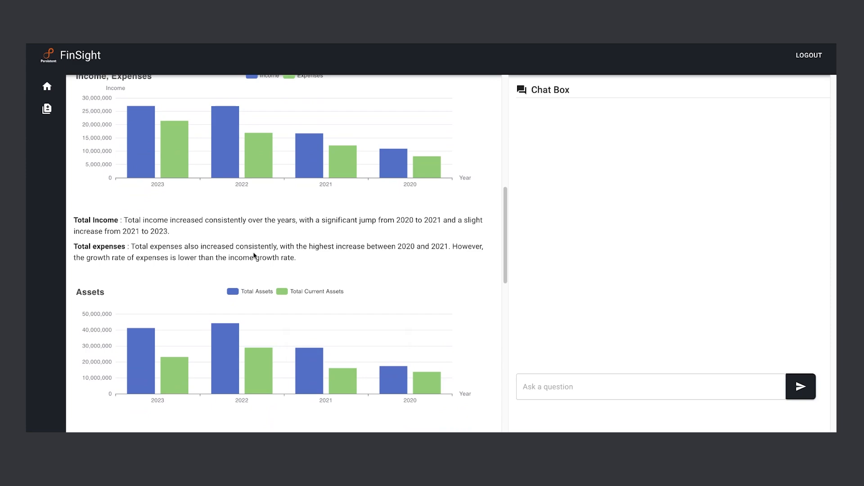
Scroll the report past the Assets and Liabilities charts to the metrics table and closing summary.
scroll(down, 3)
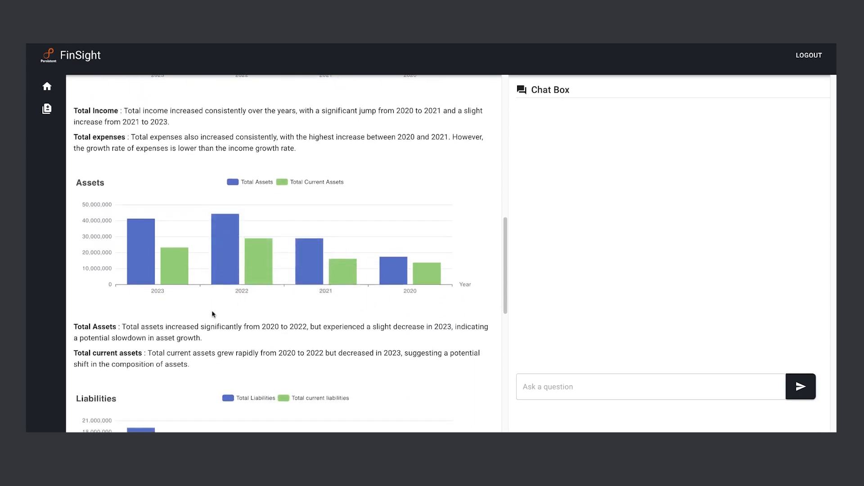
scroll(down, 3)
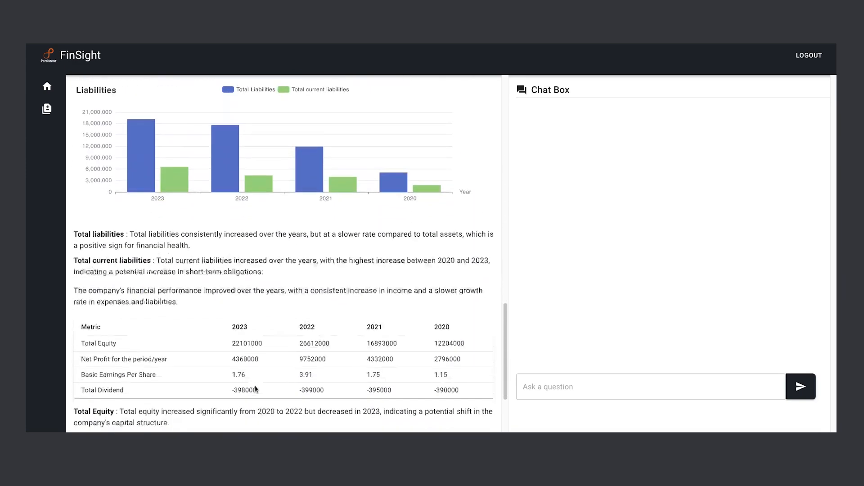
scroll(down, 3)
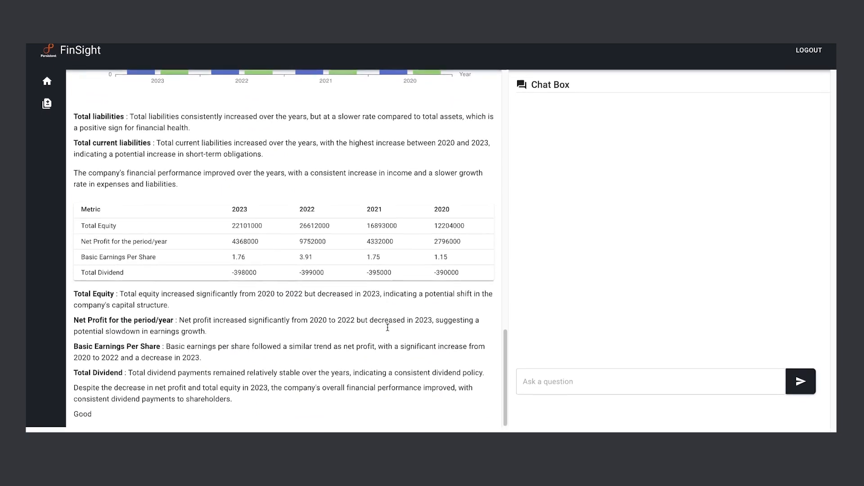
scroll(up, 3)
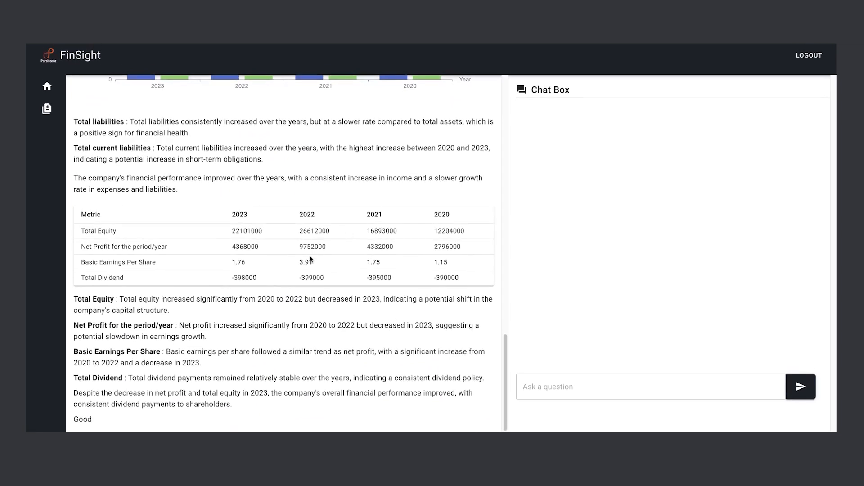
Send the suggested question on how the company managed expenses and their impact on profitability.
click(639, 386)
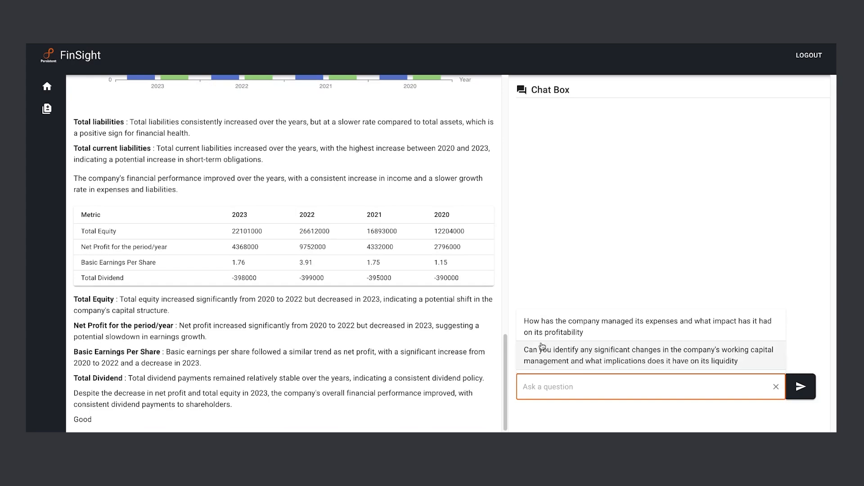
mouse_move(384, 312)
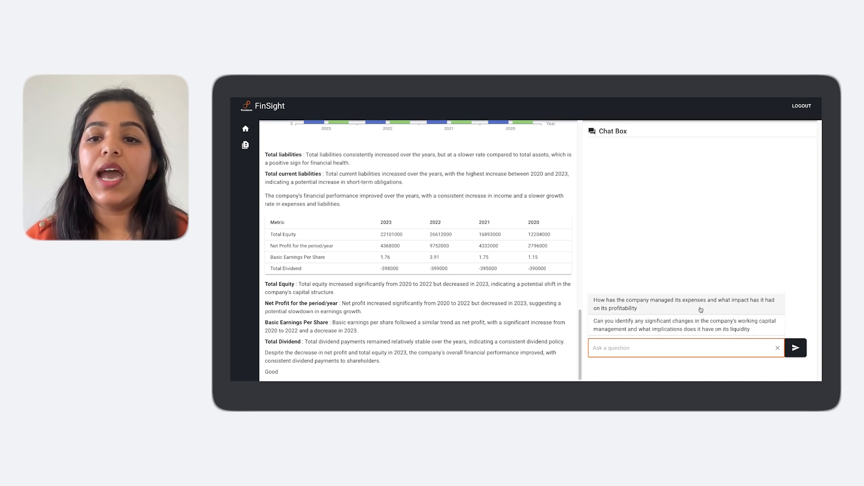
click(684, 304)
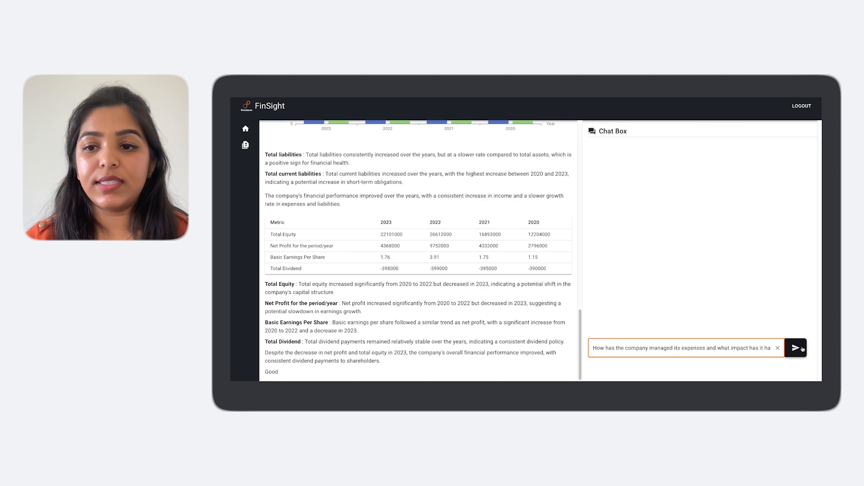
click(795, 348)
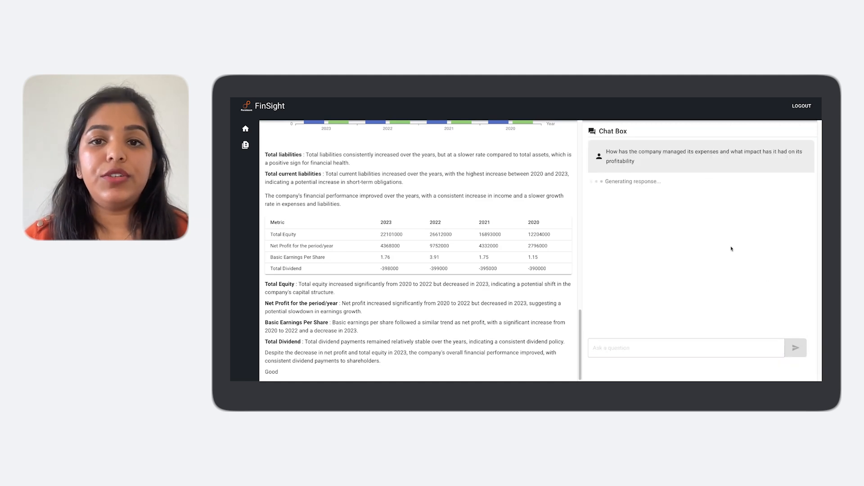